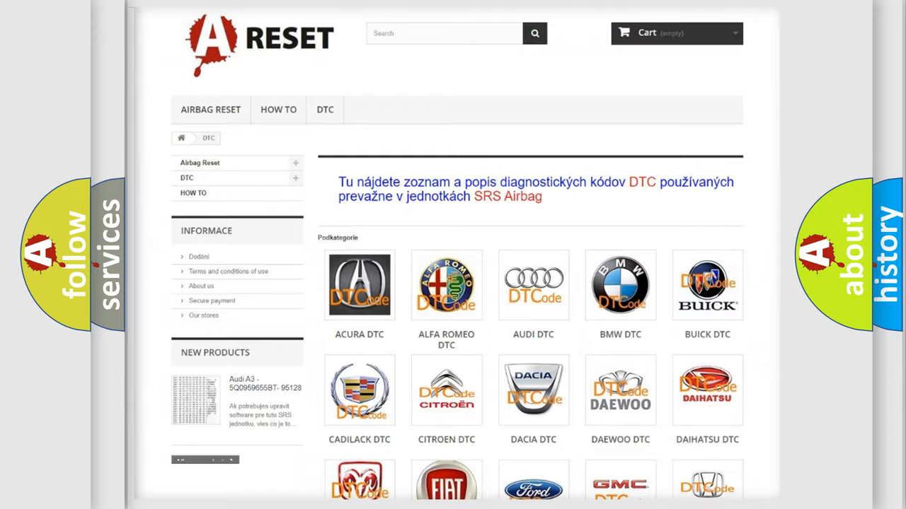
Step: Open the LINCOLN tile on the DTC brands page and skim its airbag trouble-code list
{"action": "scroll", "scroll_direction": "down", "scroll_amount": 3}
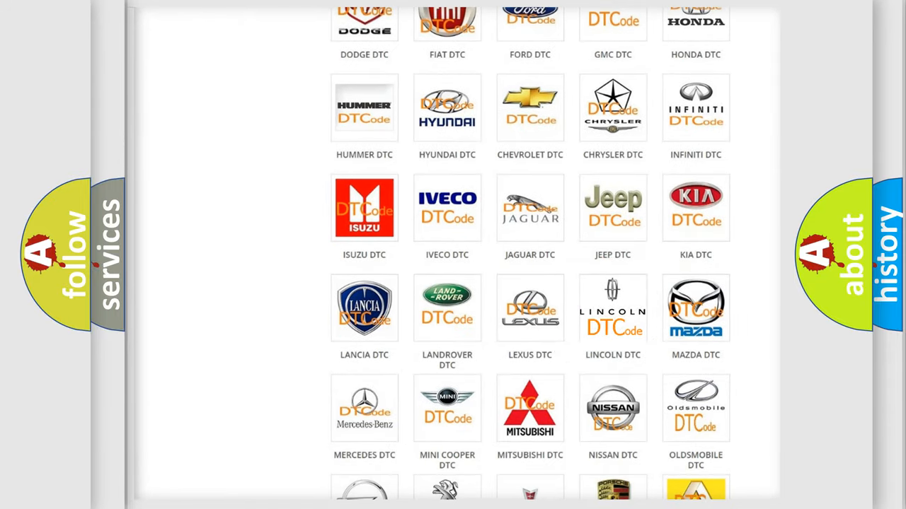
{"action": "left_click", "coordinate": [612, 308]}
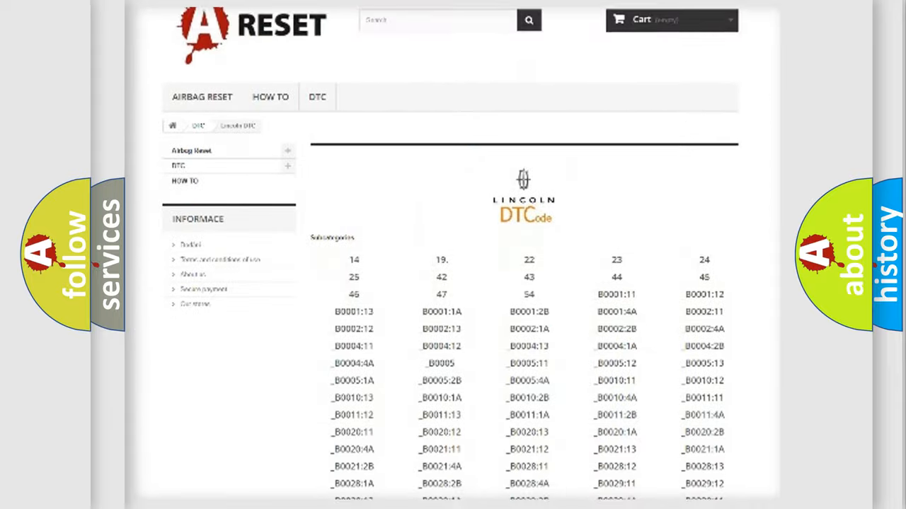
{"action": "scroll", "scroll_direction": "down", "scroll_amount": 3}
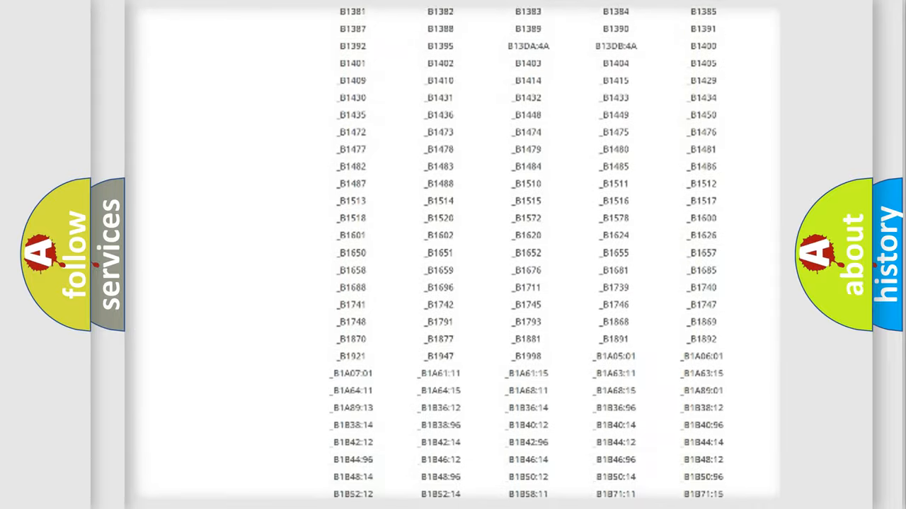
{"action": "scroll", "scroll_direction": "up", "scroll_amount": 3}
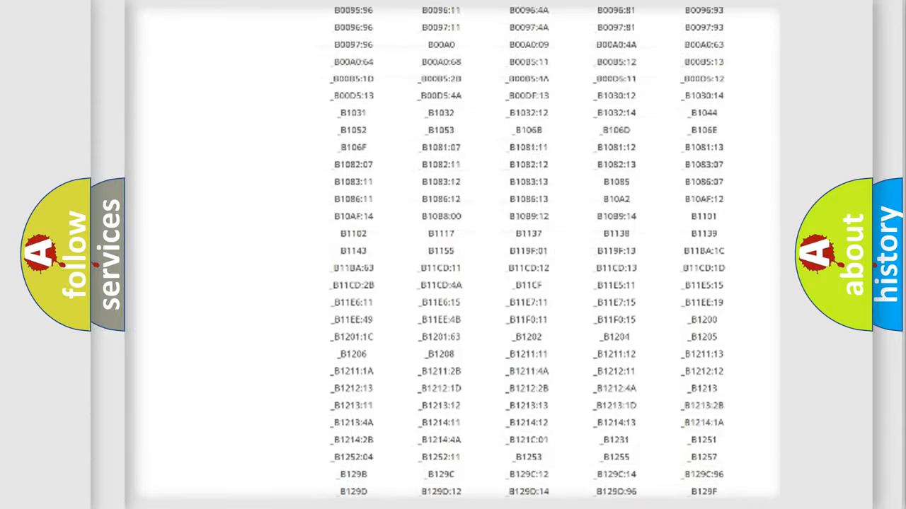